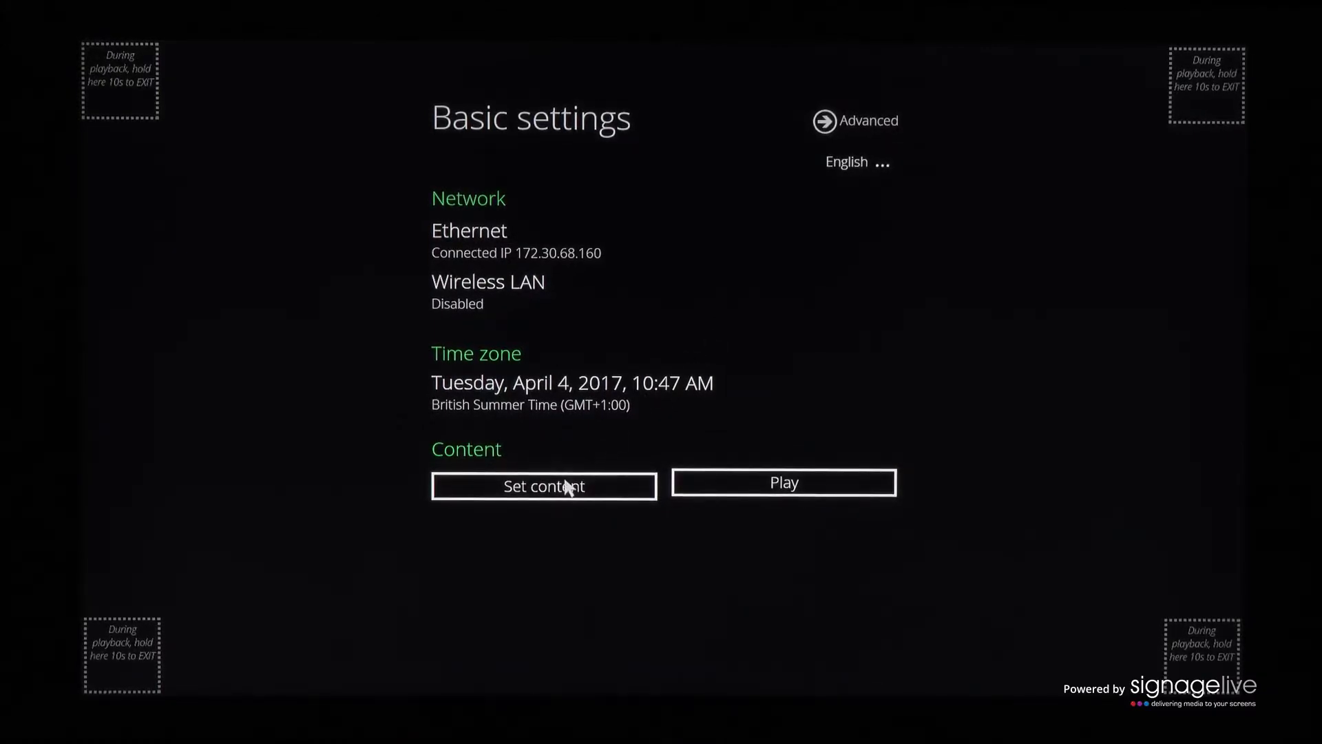
- Reach the SMIL/HTML5 content URL entry screen from Basic settings via Set content
click(542, 486)
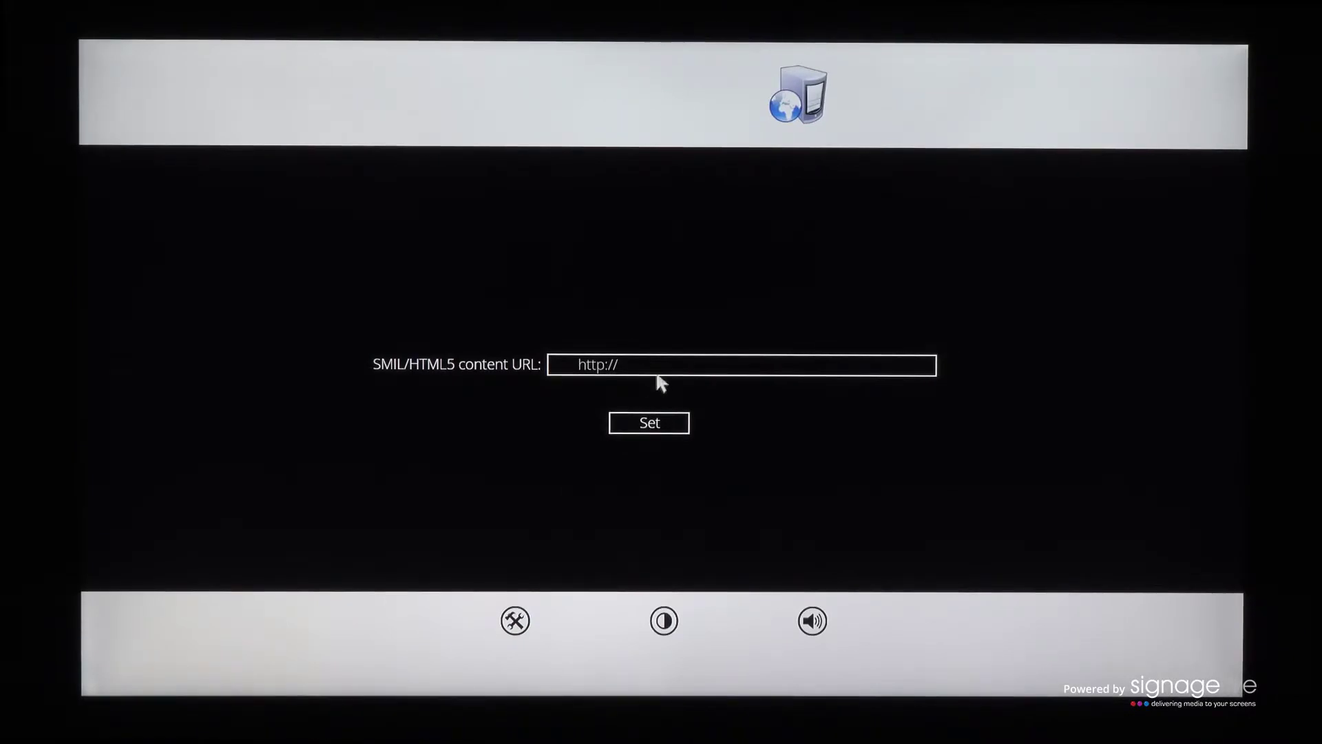
click(741, 364)
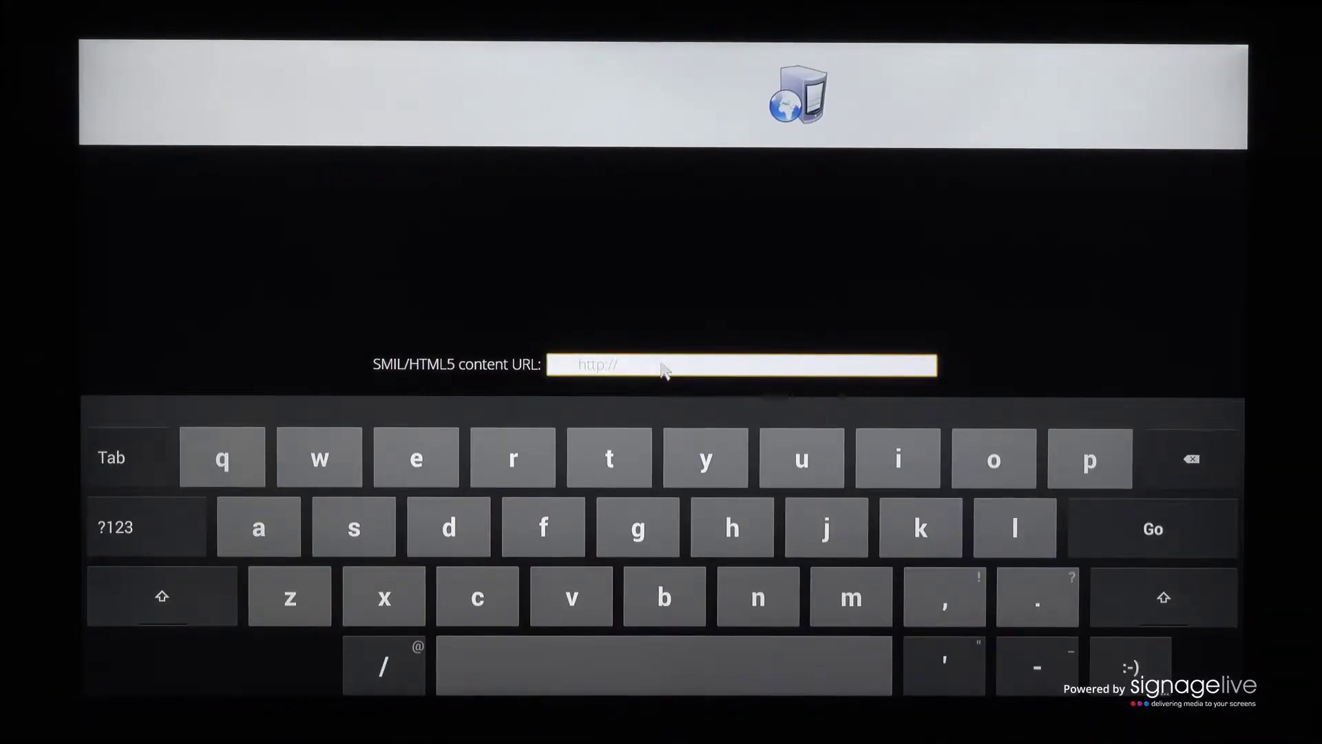
text(go.signagelive.com)
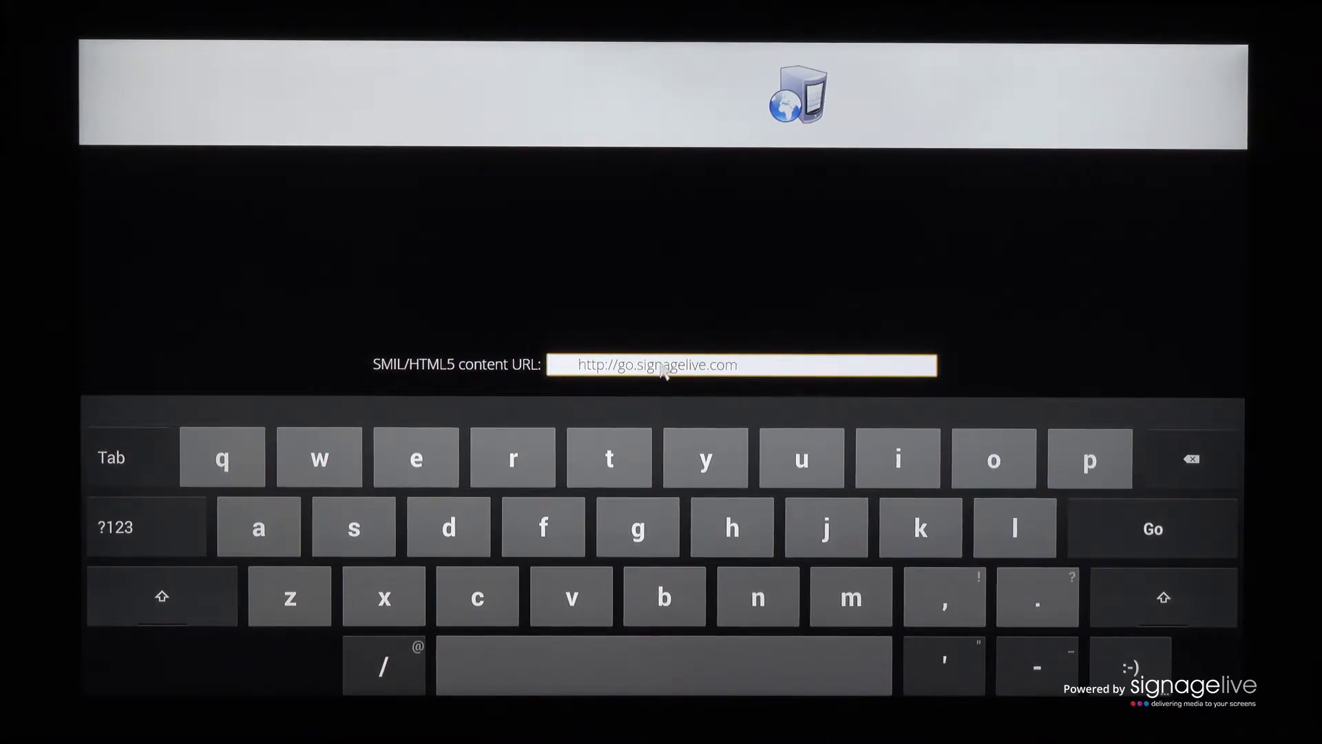
mouse_move(1134, 535)
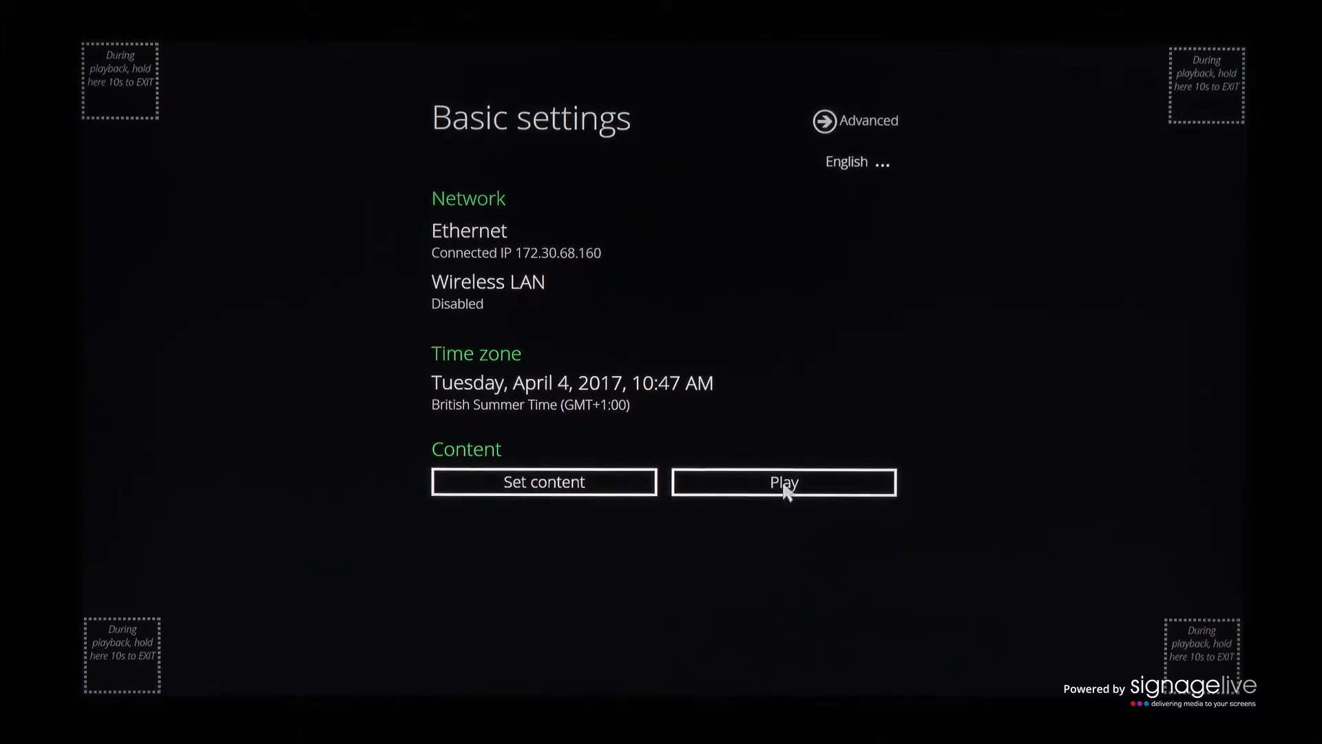
- Start playback with Play so the player launches into its Please Wait loading state
click(782, 482)
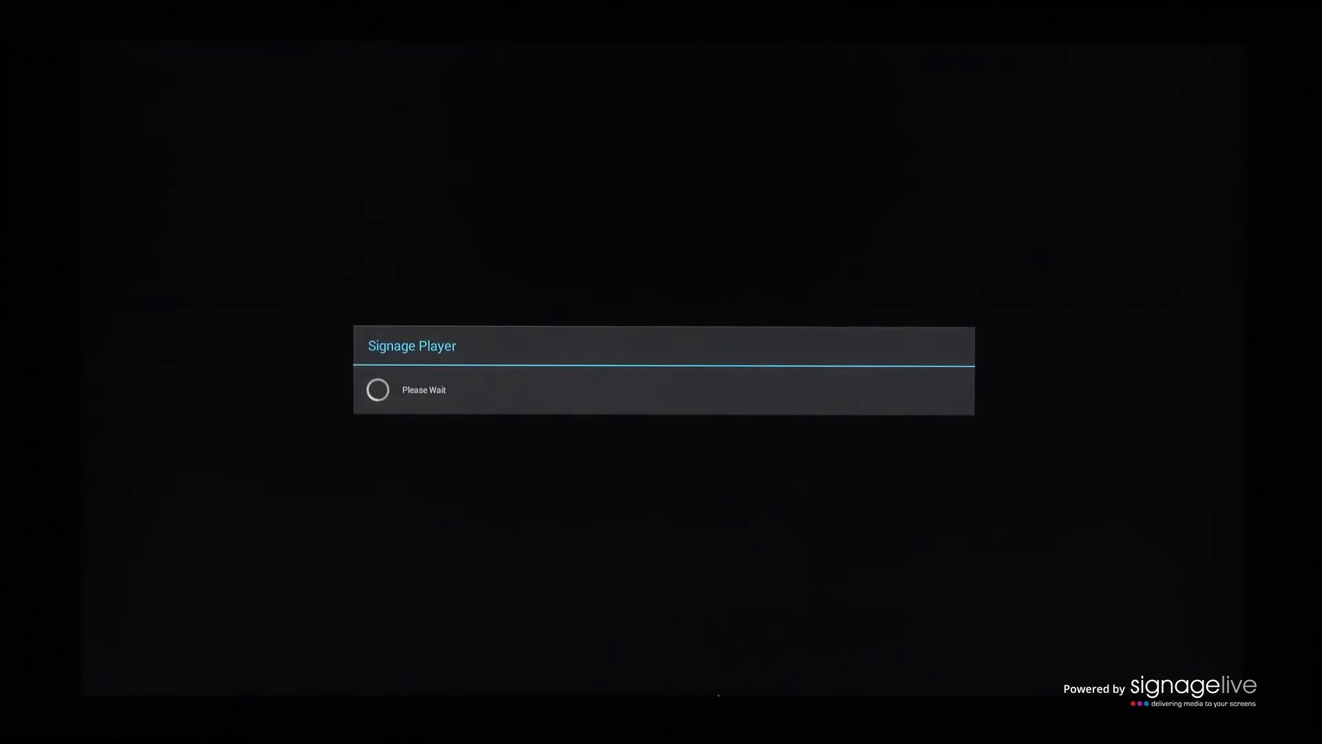